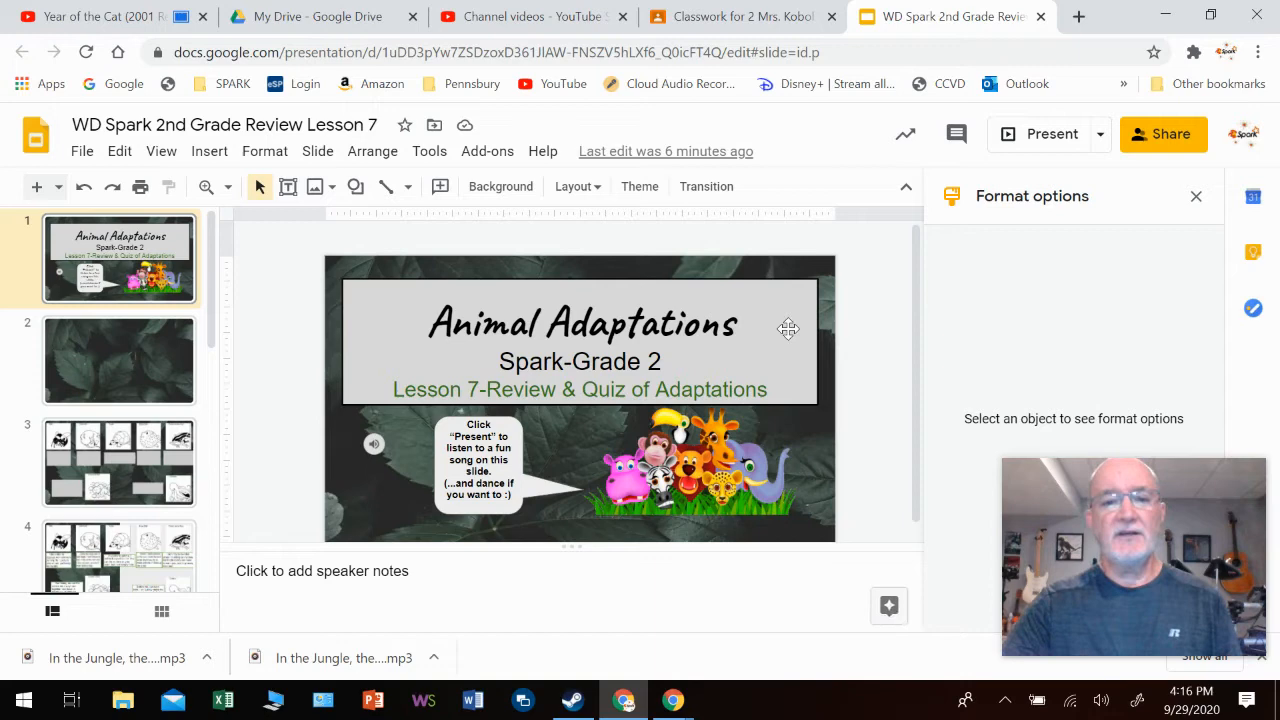
pyautogui.moveTo(1051, 134)
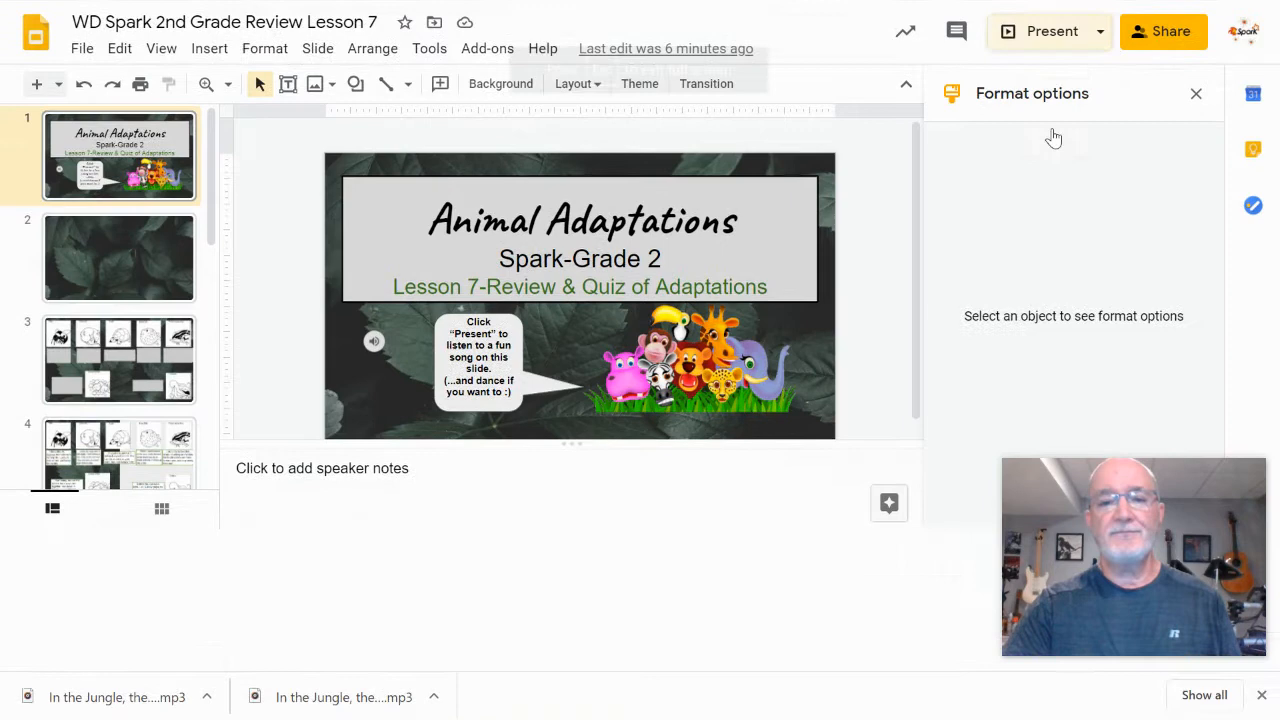
# Show slide 3's matching activity and select the ink-cloud description card
pyautogui.click(1048, 31)
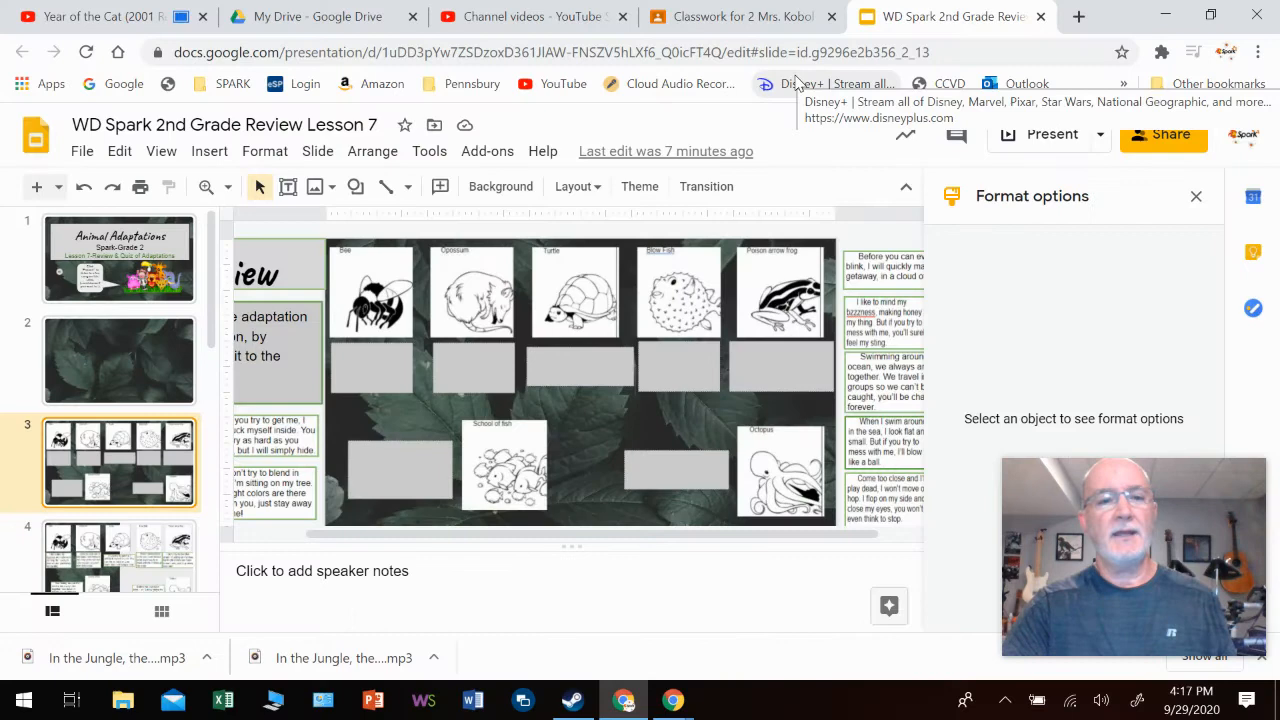
pyautogui.moveTo(405, 351)
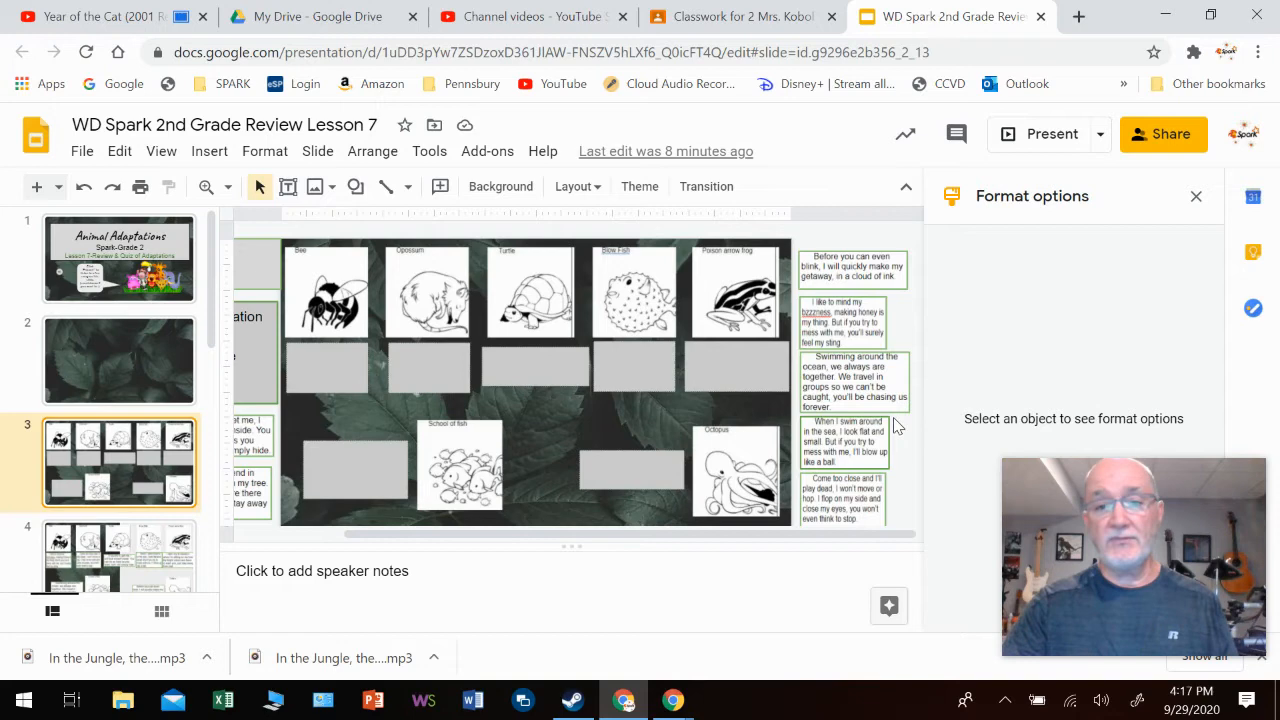
pyautogui.click(854, 270)
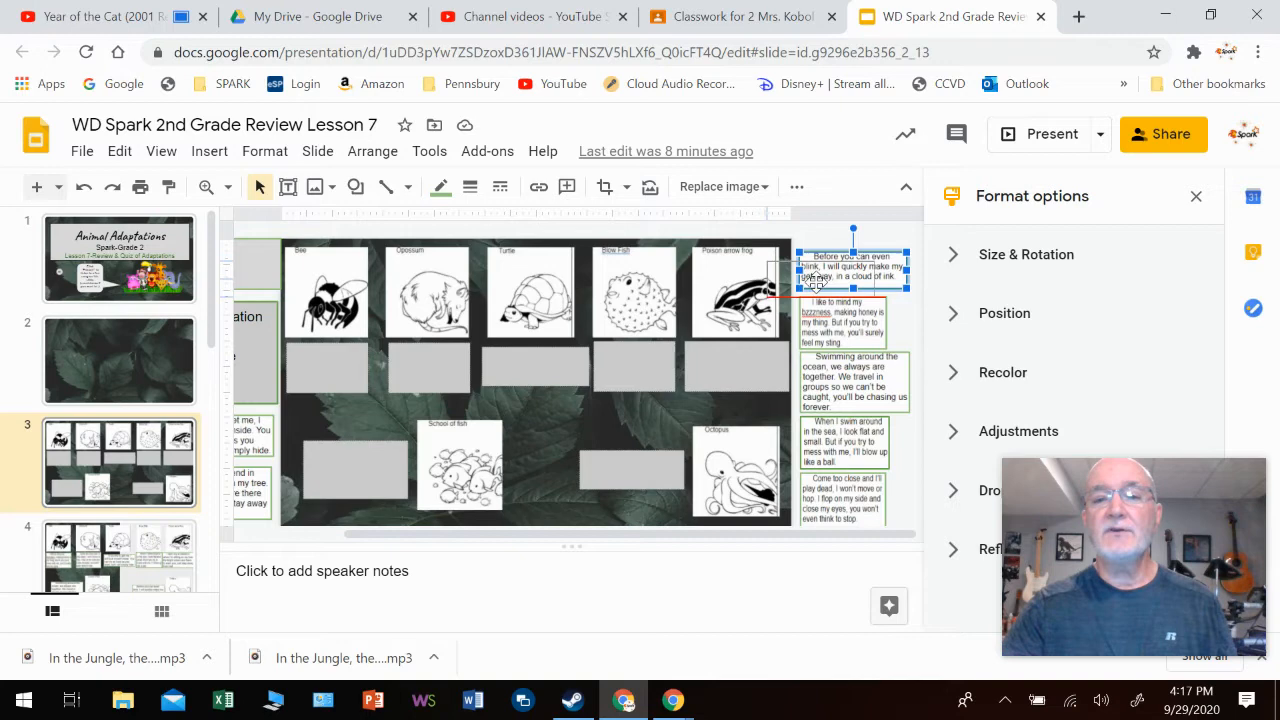
# Drag the 'Before you can even blink' card onto an answer box, then reposition it
pyautogui.moveTo(850, 270); pyautogui.dragTo(737, 370)
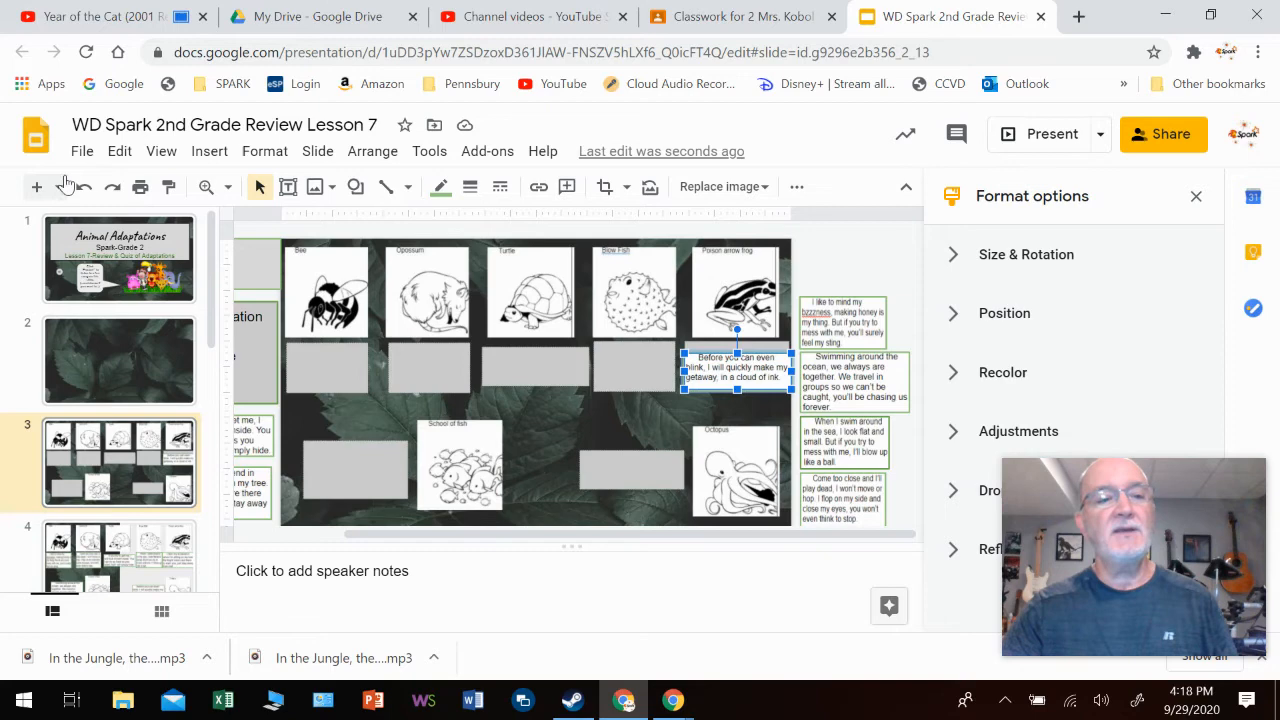
pyautogui.moveTo(737, 372); pyautogui.dragTo(853, 267)
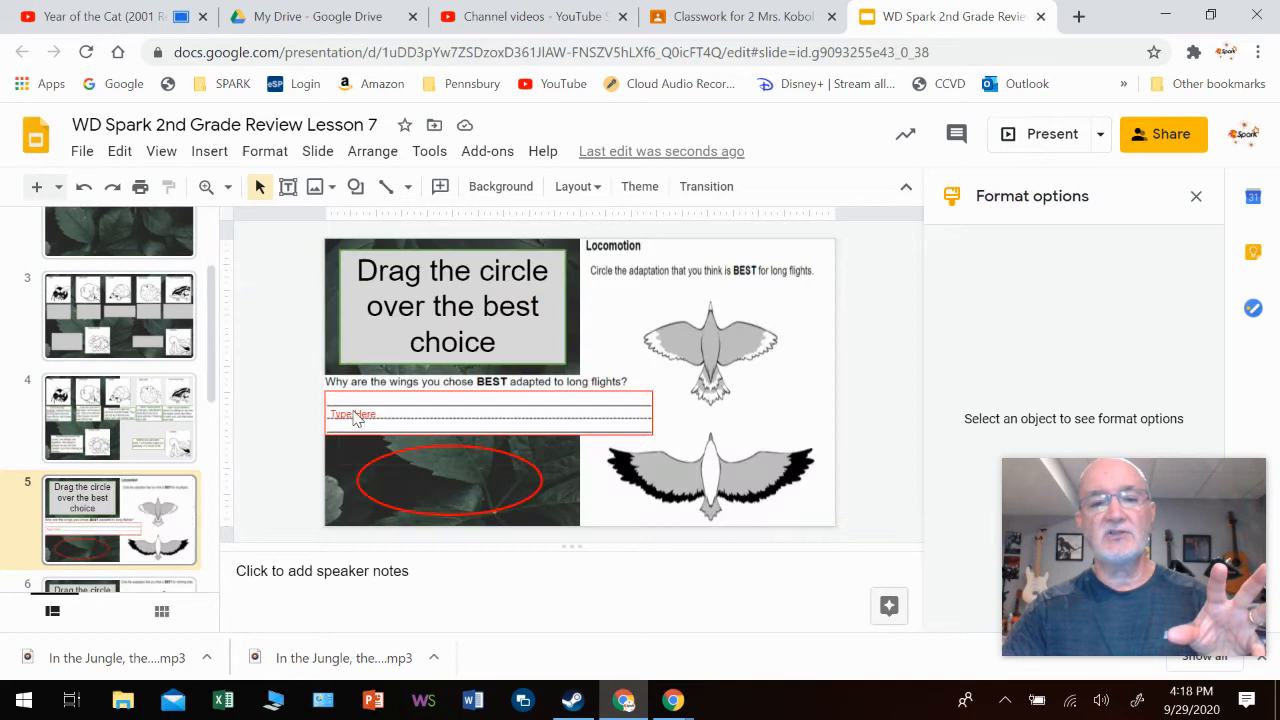
# Point out the Type Here answer box on slide 5's long-flight wings question
pyautogui.click(450, 480)
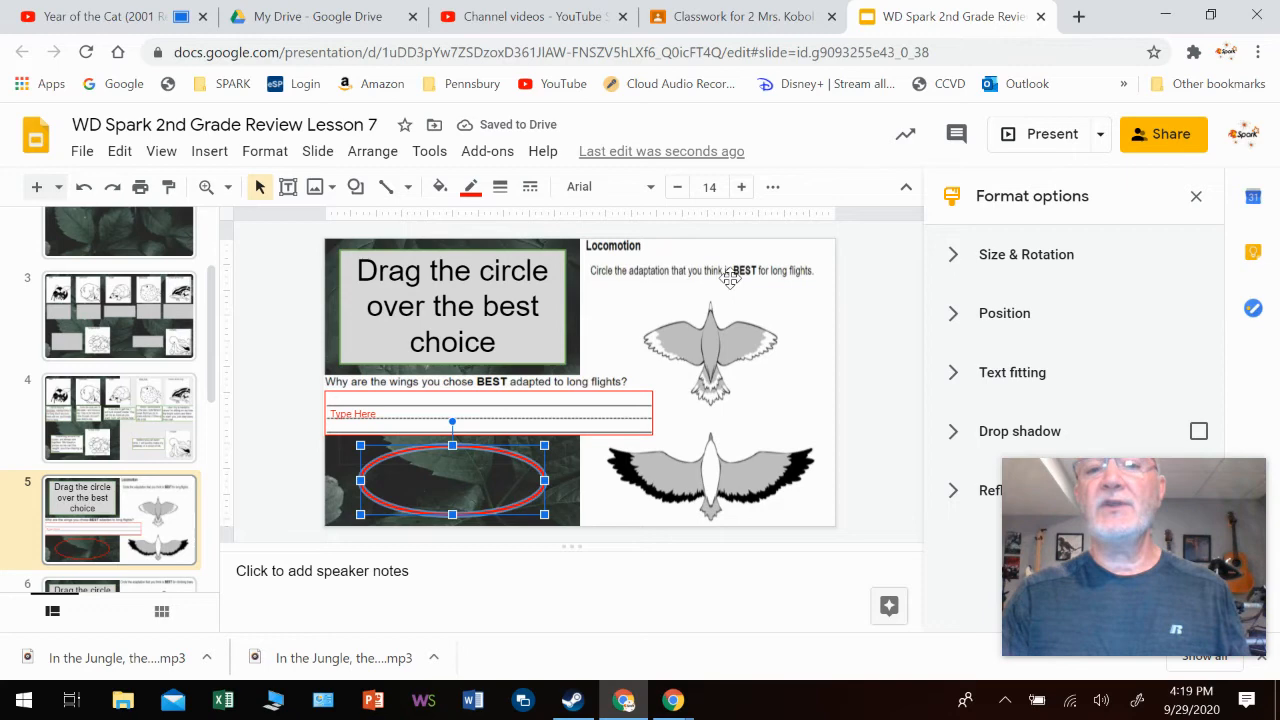
pyautogui.moveTo(797, 304)
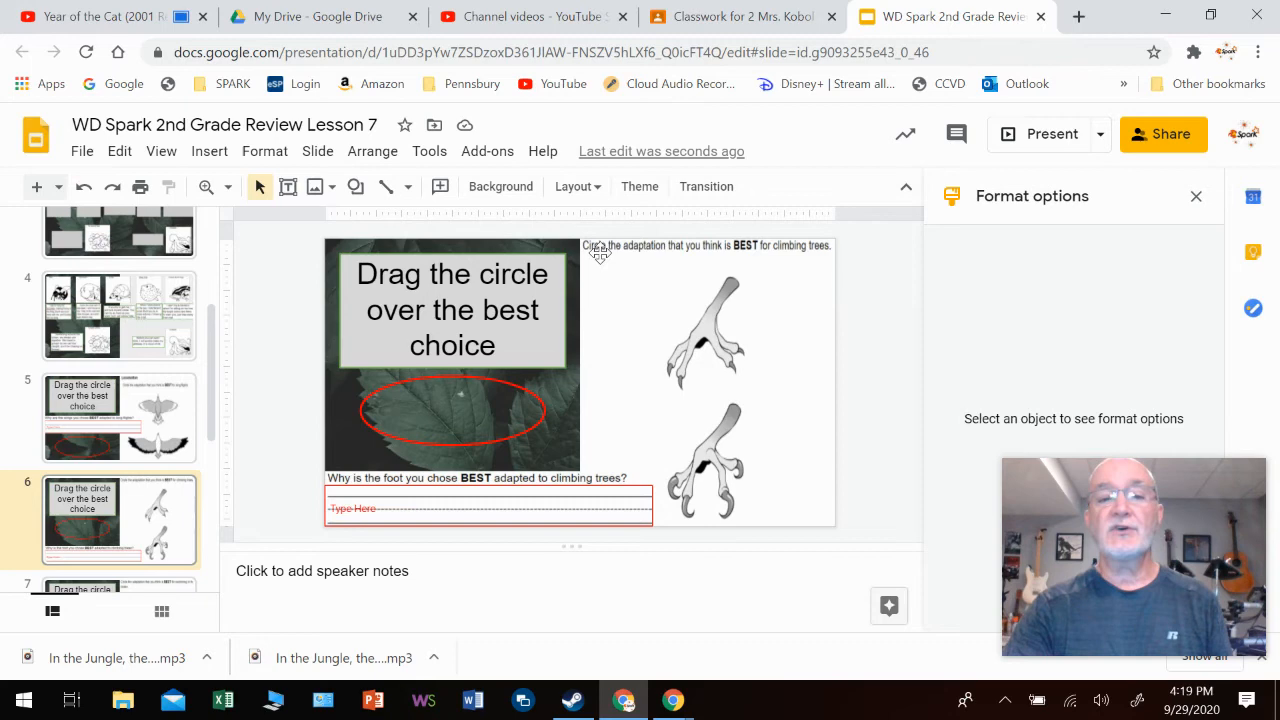
pyautogui.moveTo(699, 279)
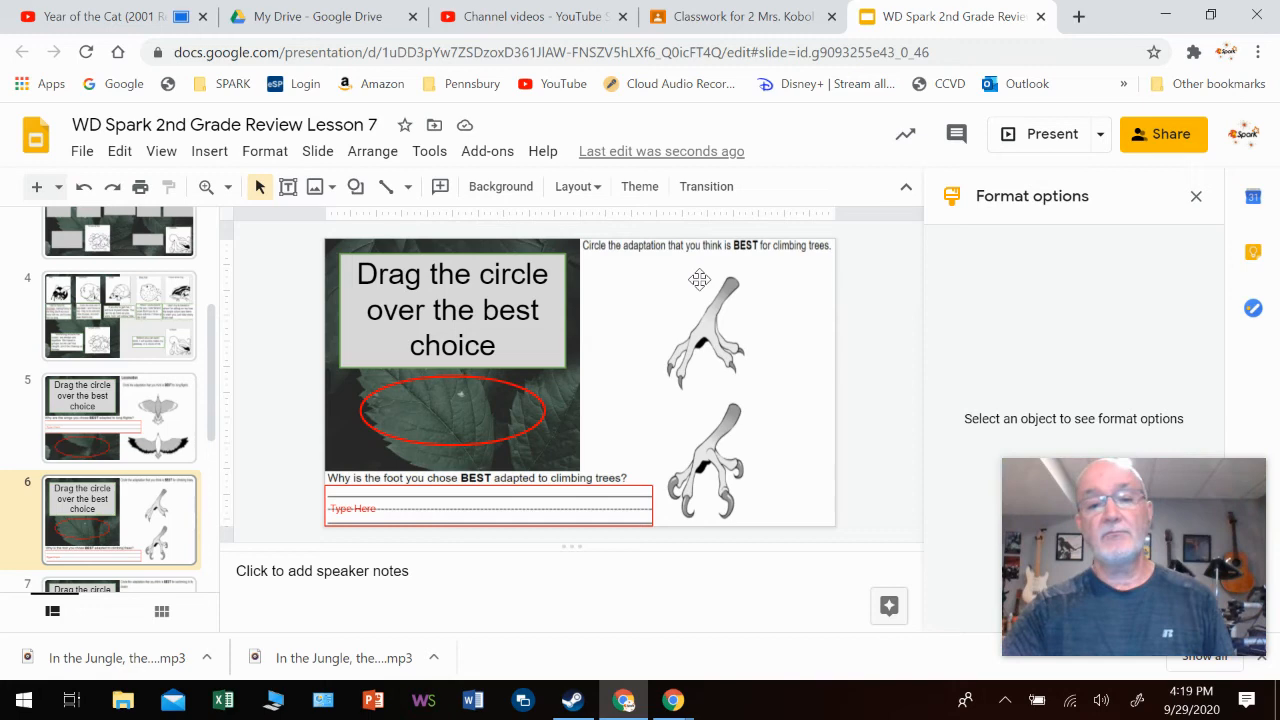
pyautogui.click(118, 520)
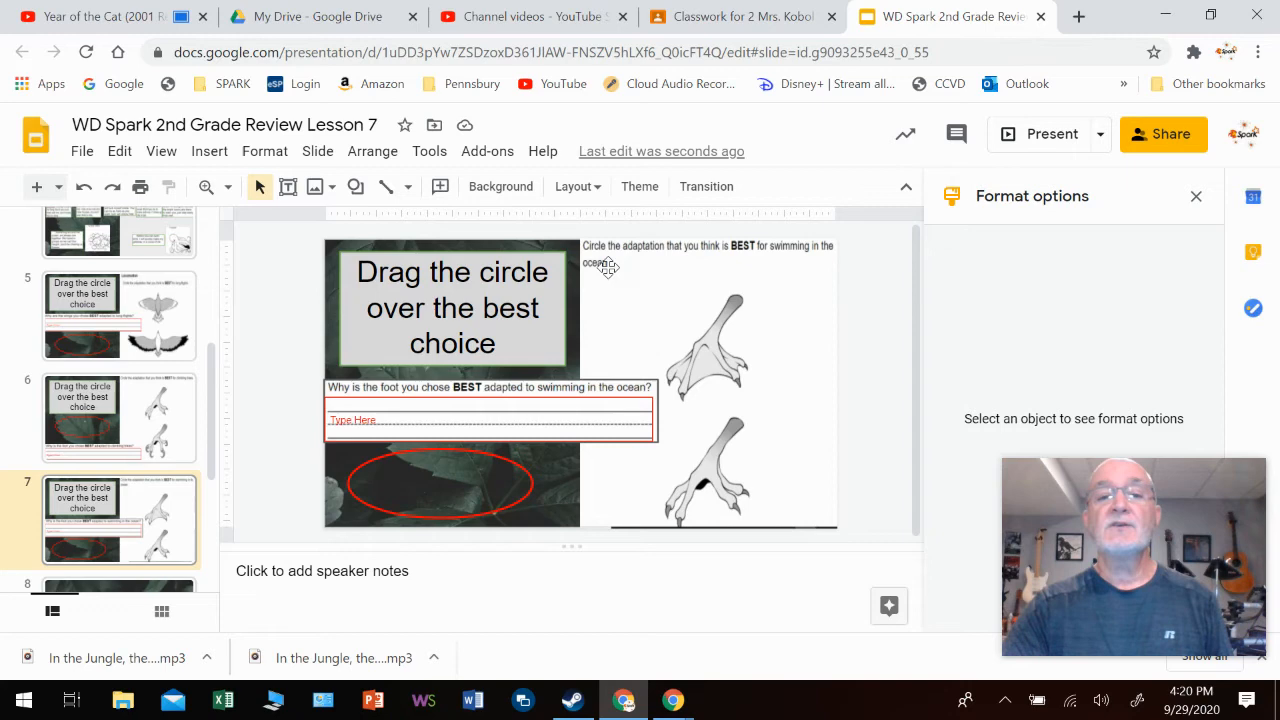
pyautogui.moveTo(732, 298)
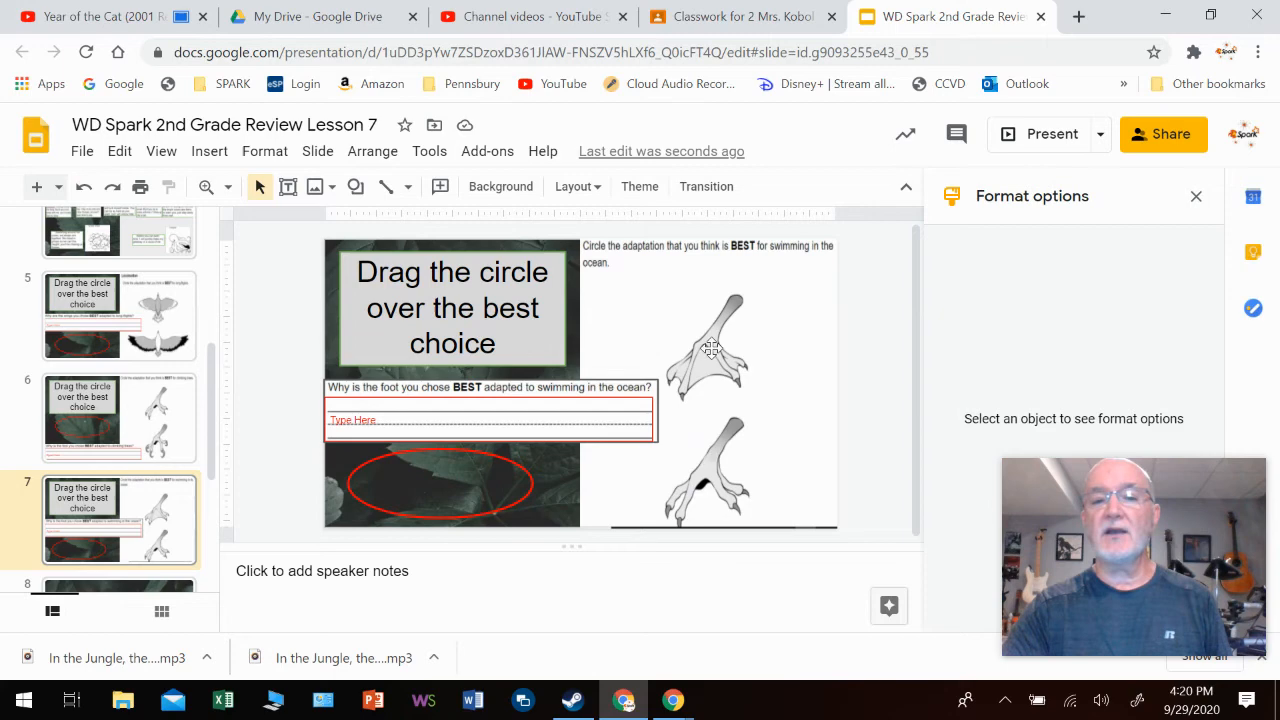
pyautogui.moveTo(681, 305)
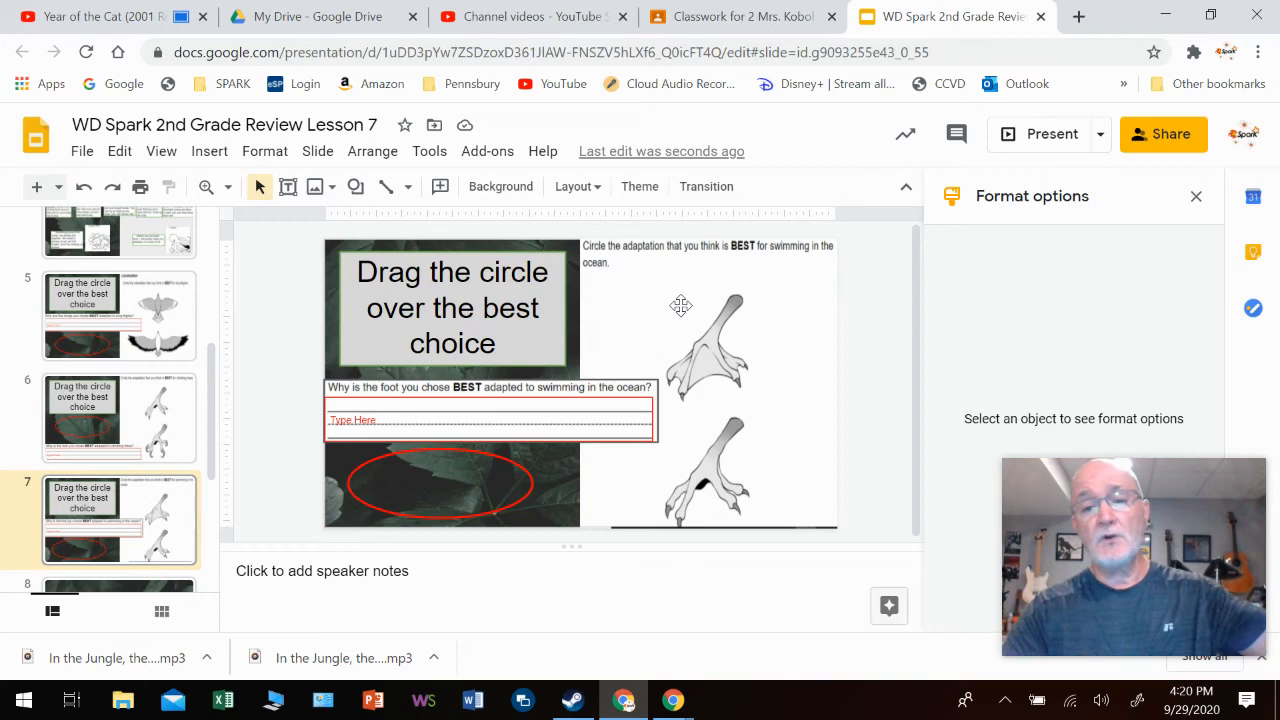
# Scroll the filmstrip down to reach slide 10, Wrap Up
pyautogui.scroll(-3)
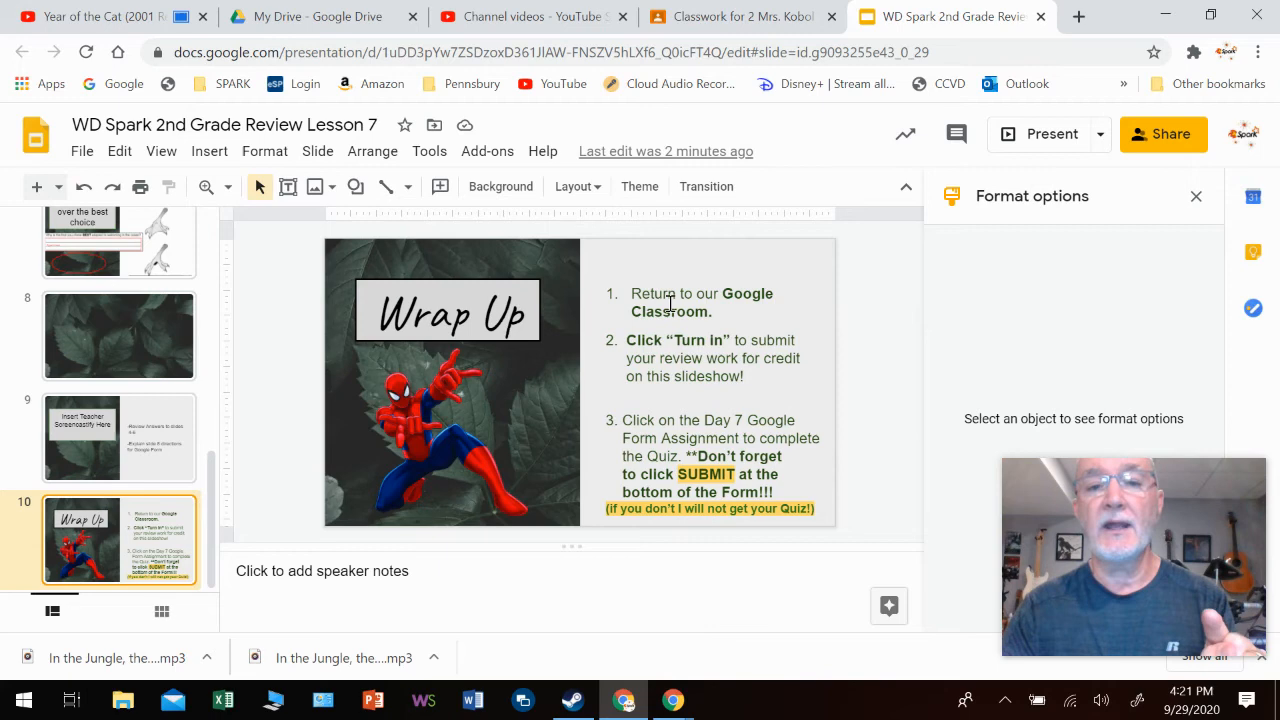
# Switch to the Classroom Classwork tab showing the lesson 7 assignment and attachments
pyautogui.click(740, 17)
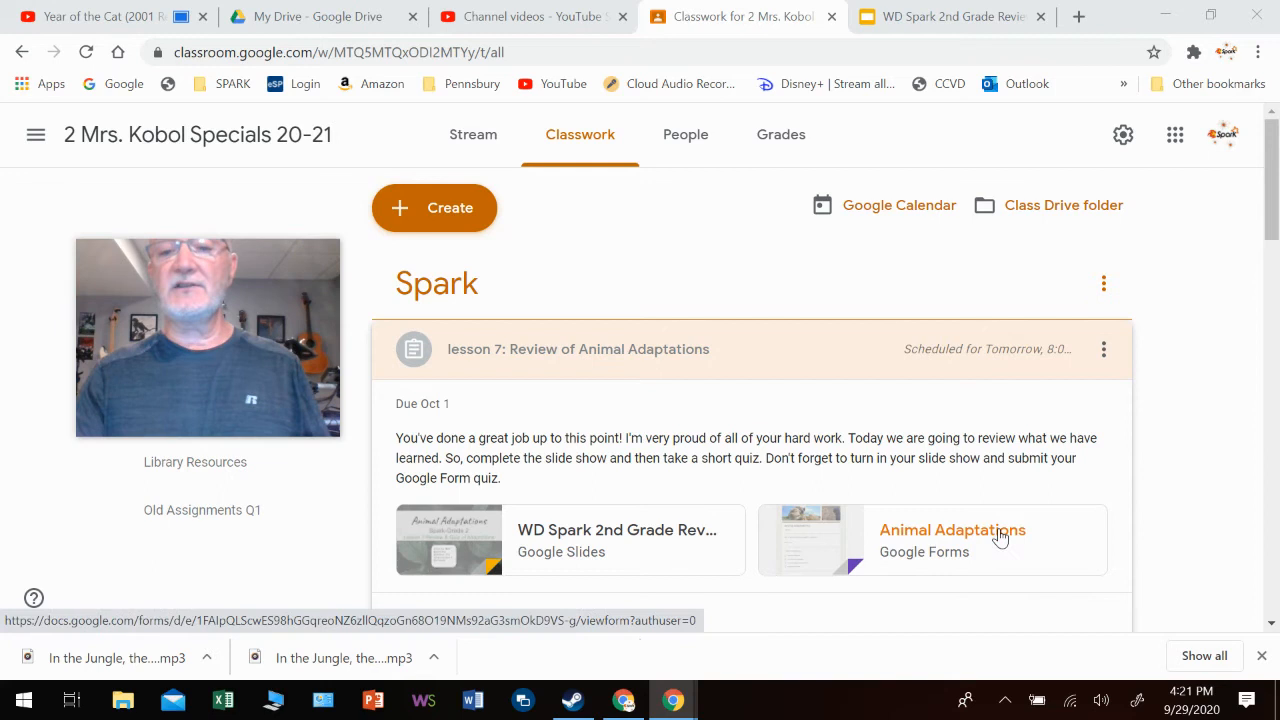
pyautogui.moveTo(928, 550)
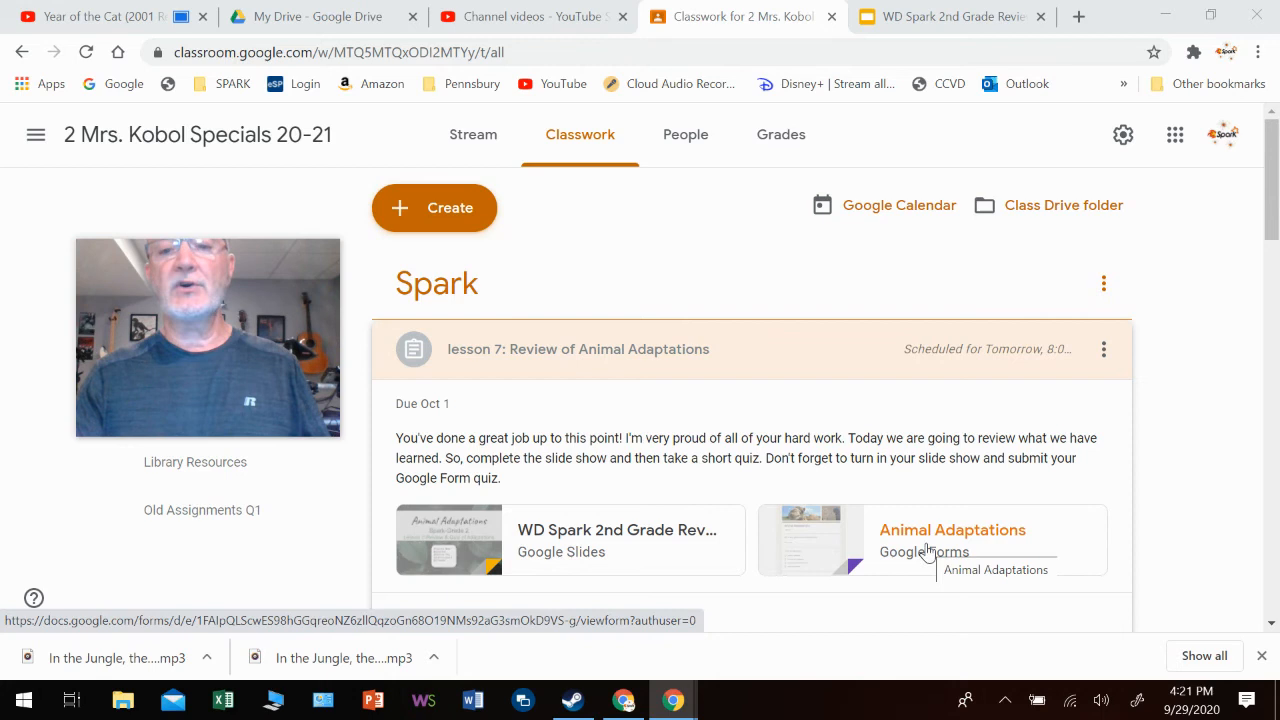
# Open the Animal Adaptations quiz, scroll its questions, and return to the Wrap Up slide
pyautogui.click(952, 530)
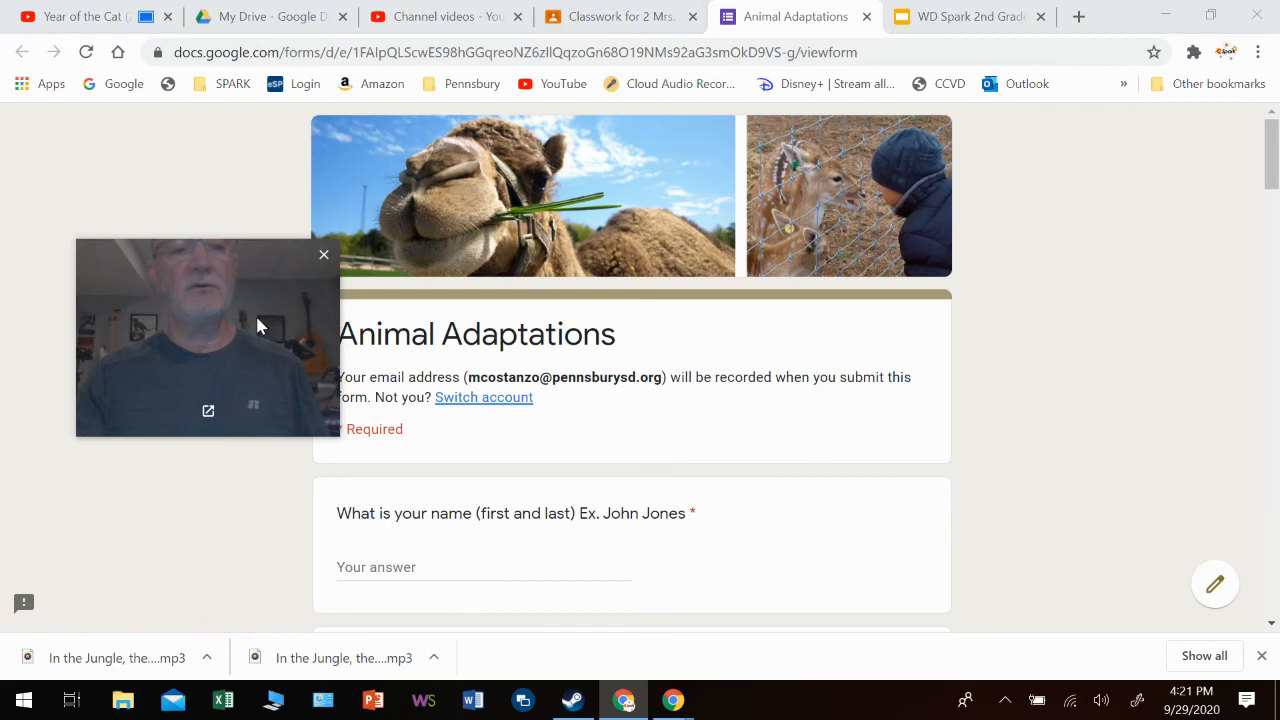
pyautogui.scroll(-3)
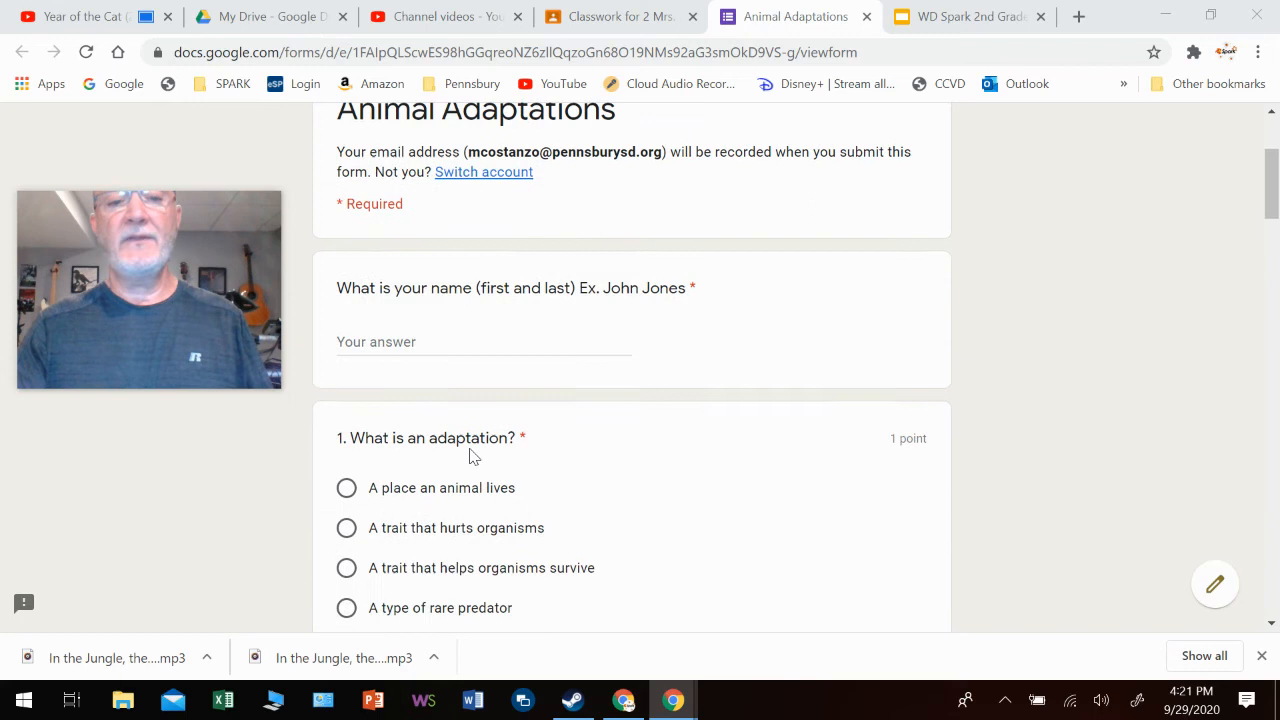
pyautogui.scroll(-3)
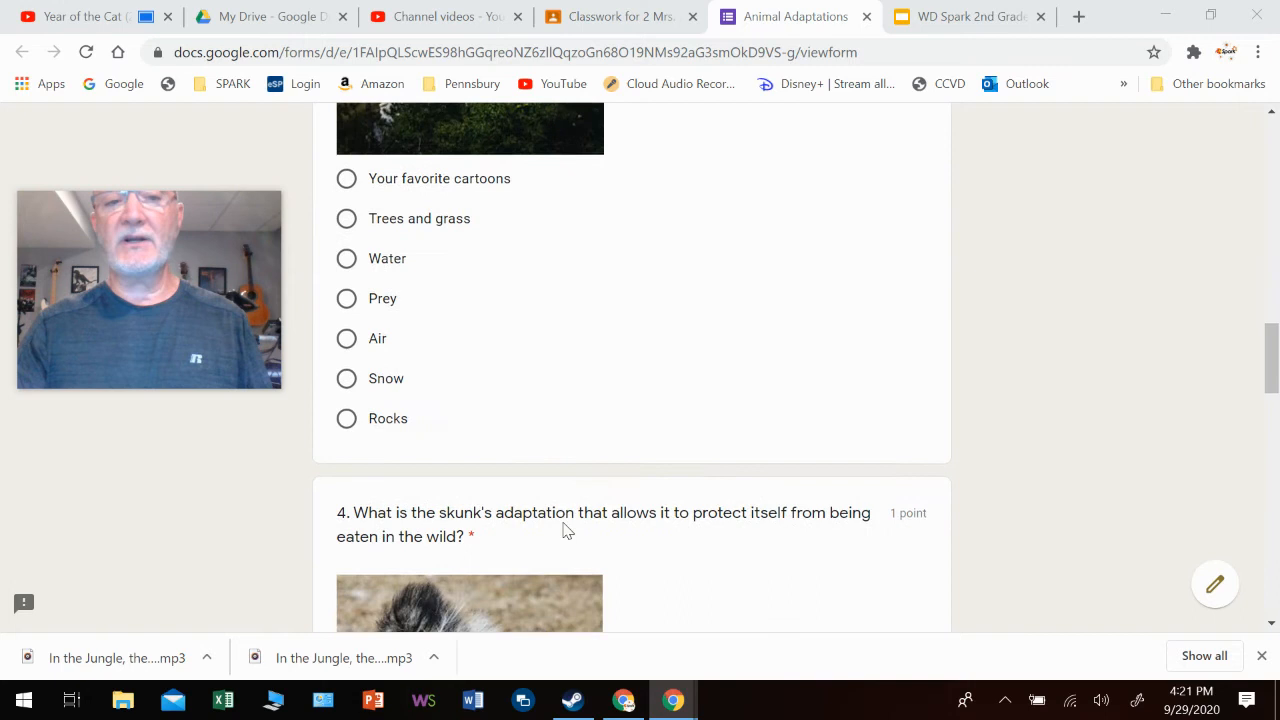
pyautogui.scroll(-3)
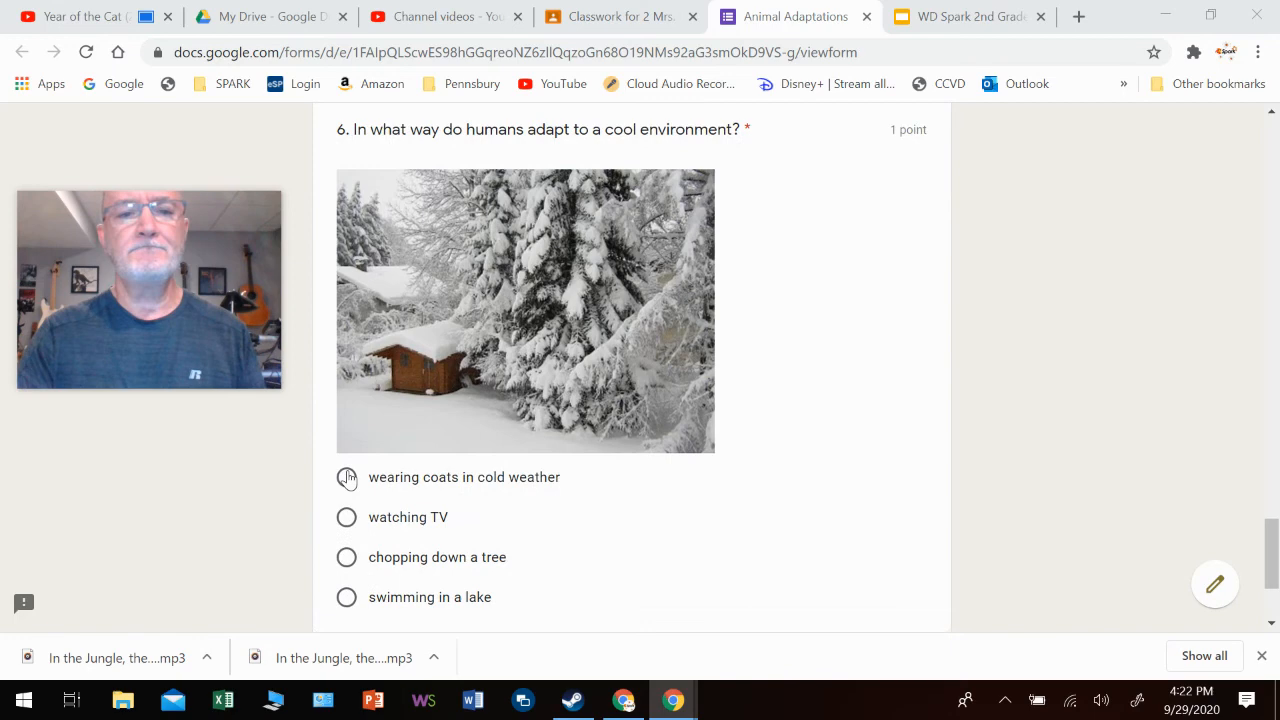
pyautogui.scroll(3)
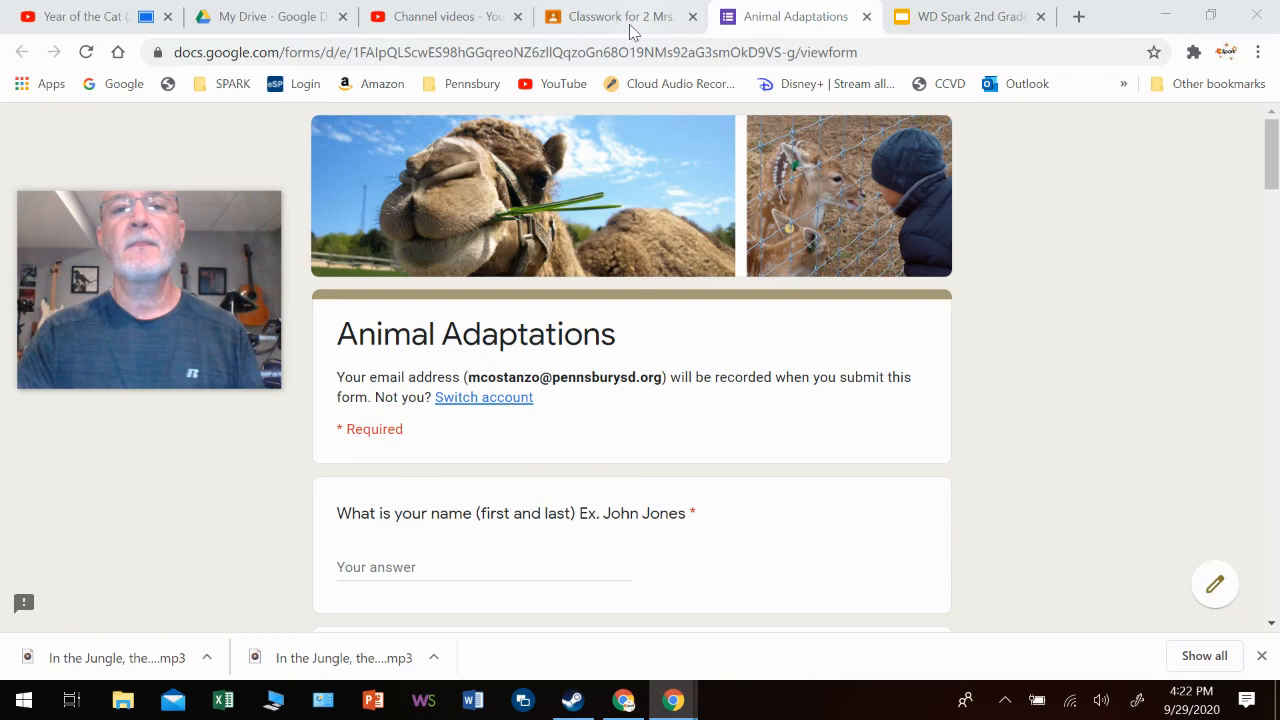
pyautogui.click(975, 16)
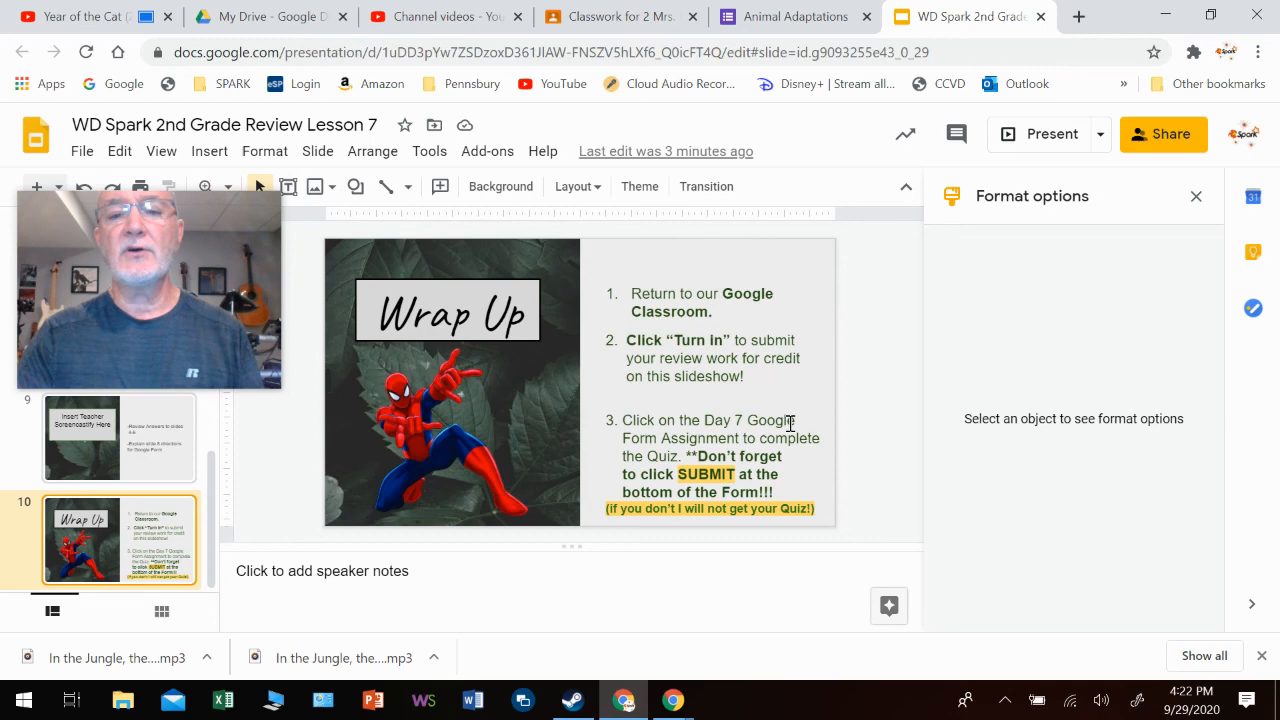